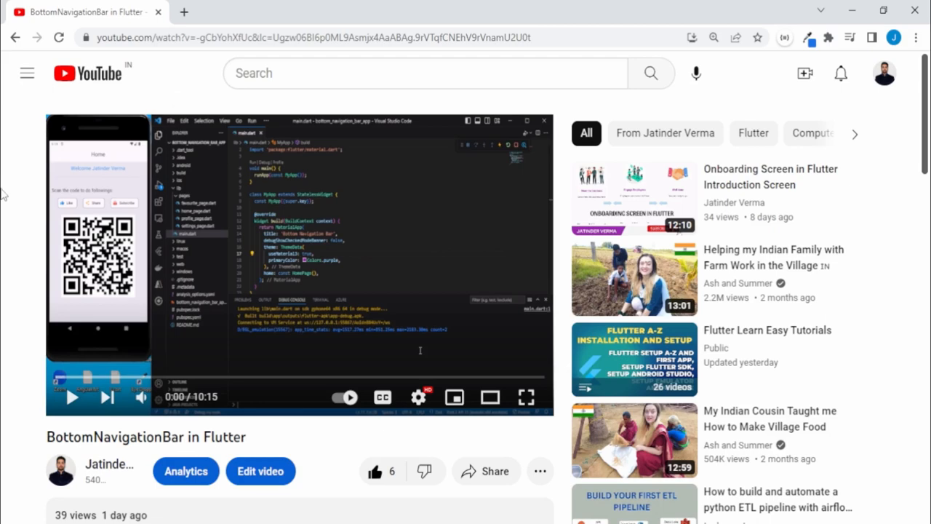
Scroll the BottomNavigationBar in Flutter video page and highlight 'BottomNavigationBar' in the title
scroll("down", 3)
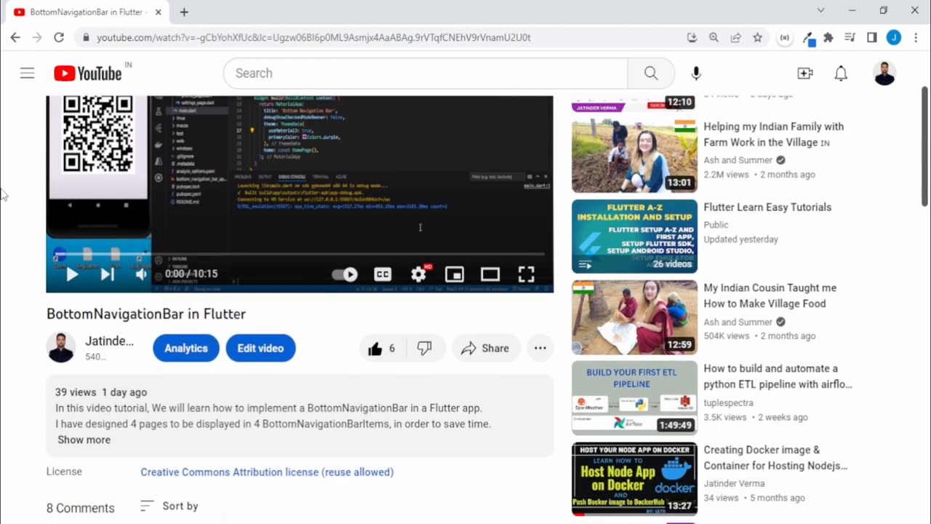
double_click(95, 314)
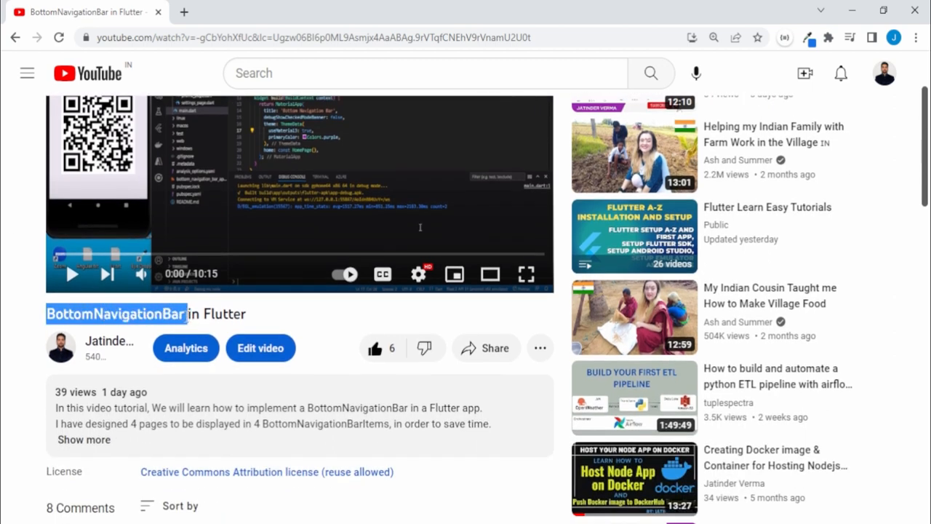
scroll("down", 3)
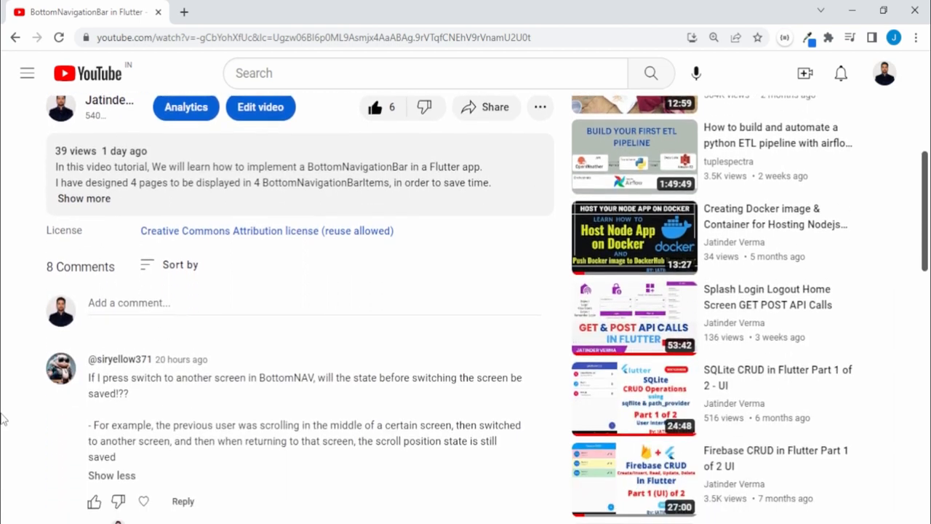
Highlight the comment's question about keeping state and scroll position when switching screens
scroll("down", 3)
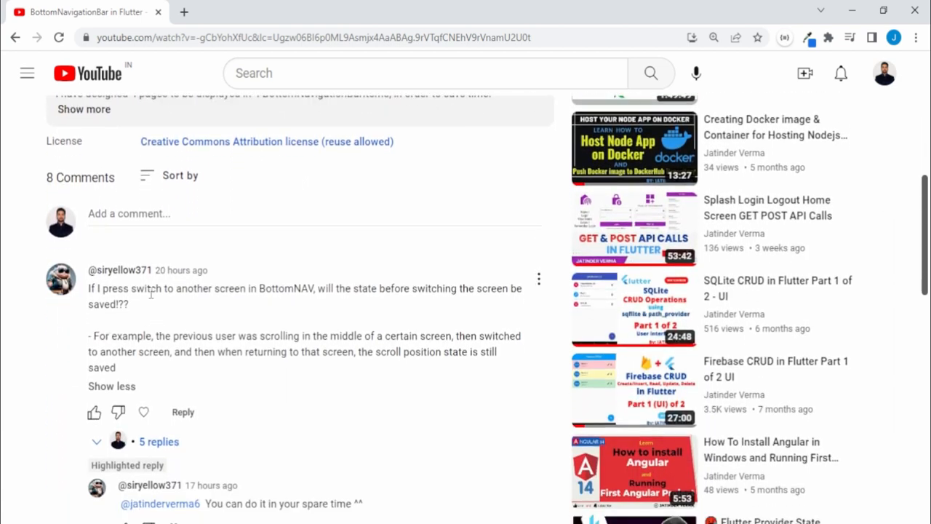
left_click_drag(151, 289, 300, 288)
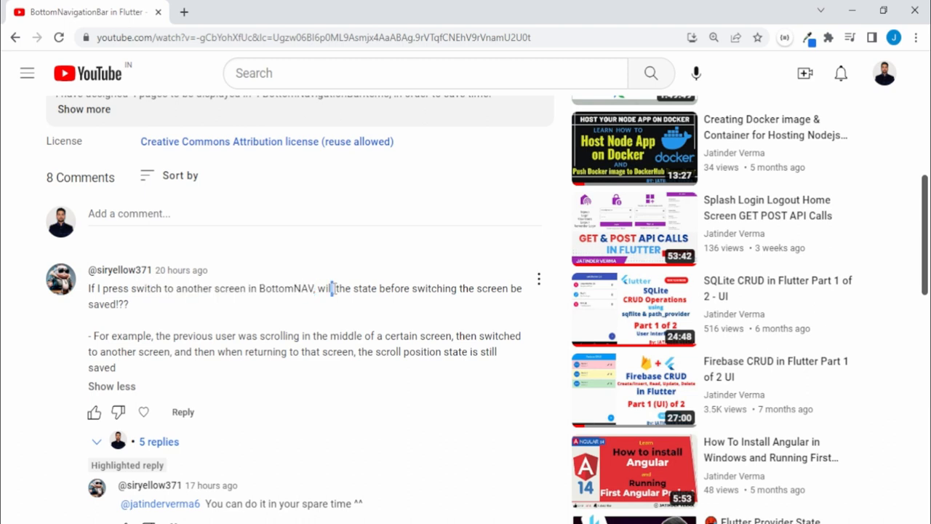
left_click_drag(334, 288, 458, 288)
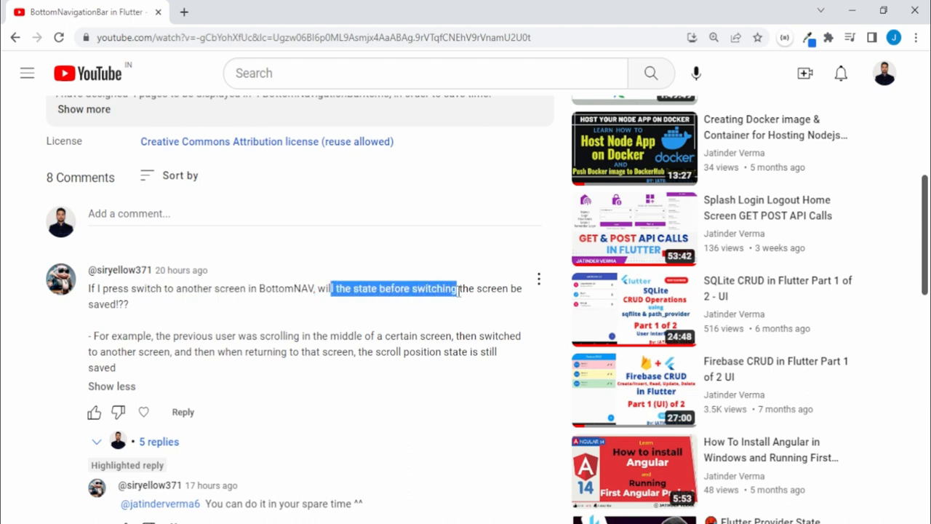
mouse_move(304, 367)
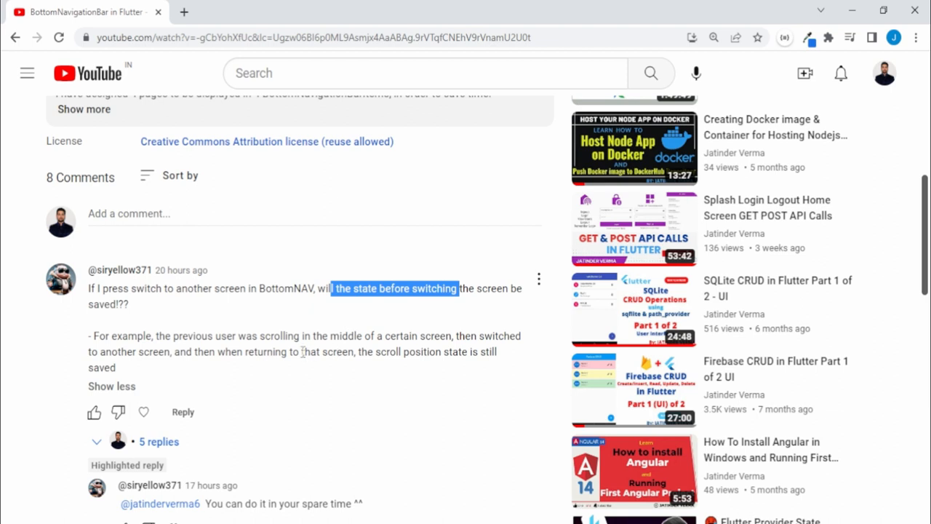
left_click_drag(358, 352, 451, 352)
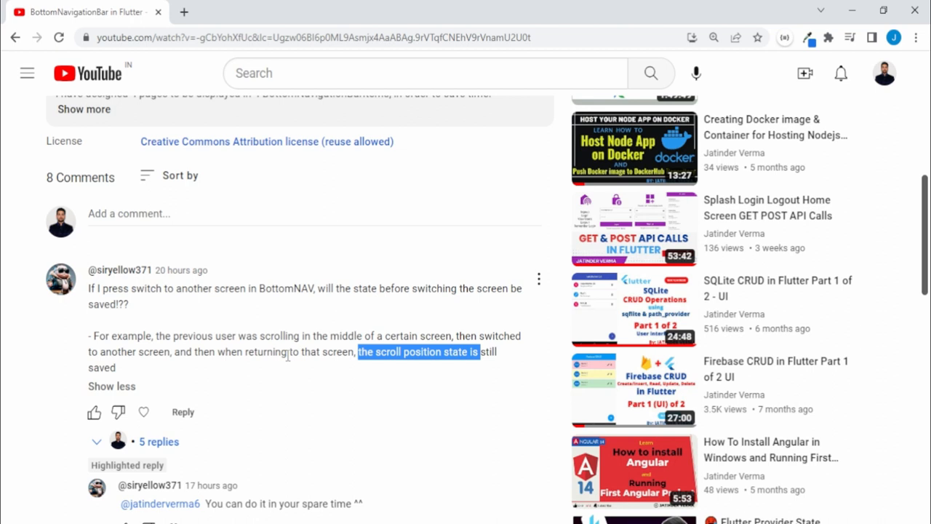
scroll("down", 3)
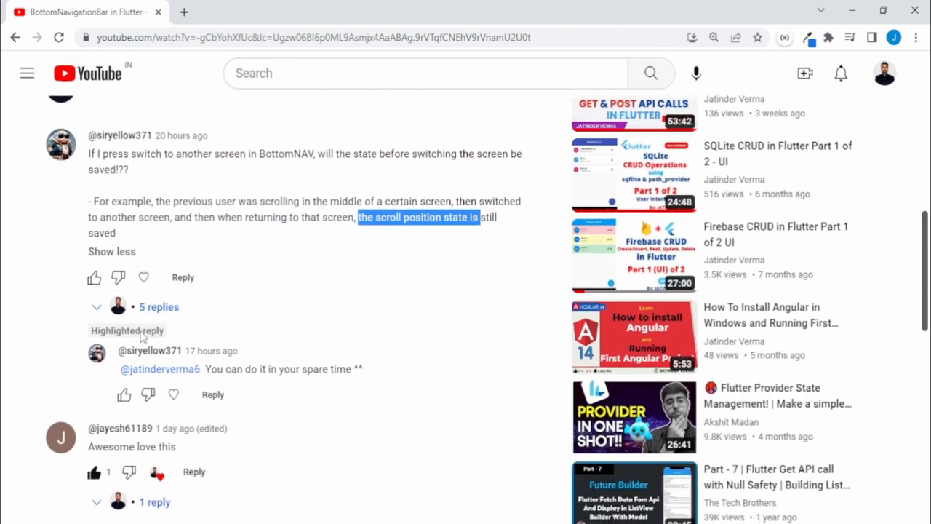
mouse_move(184, 328)
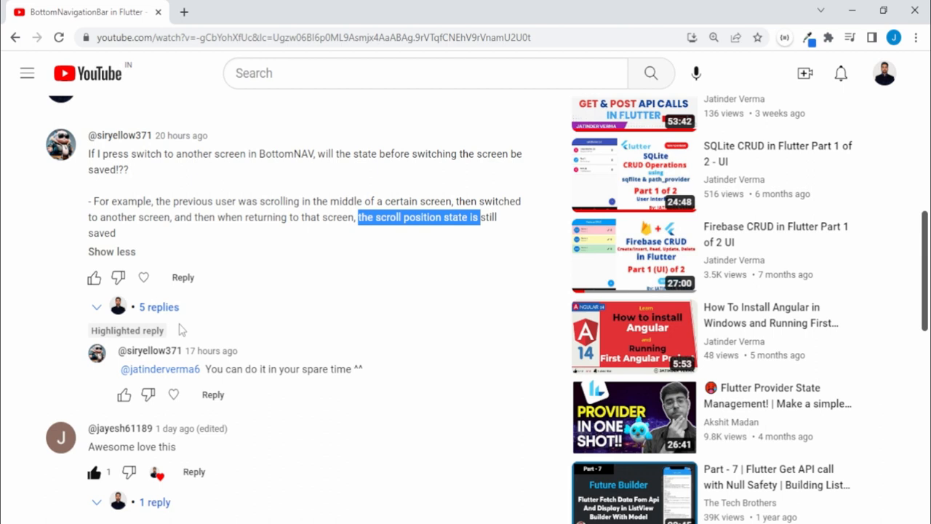
mouse_move(304, 369)
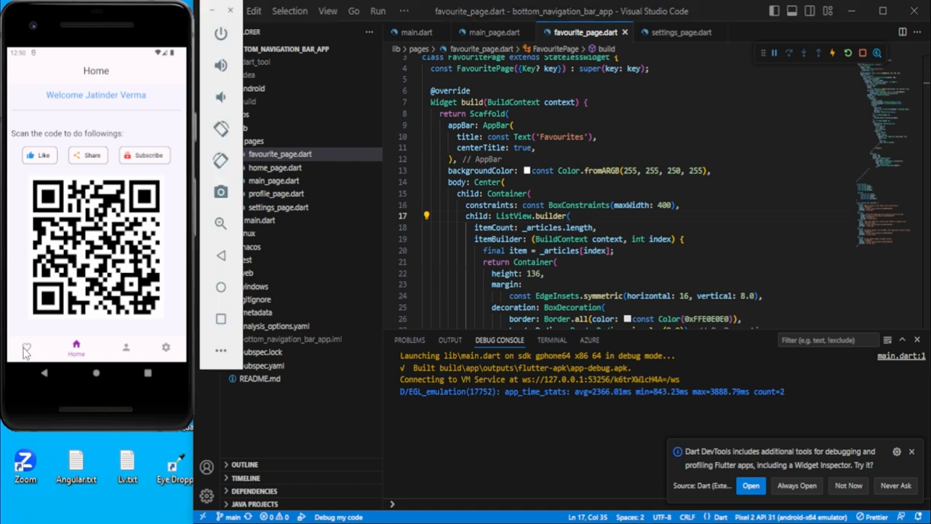
Scroll the Favourites list, switch to Home and back twice to check its scroll position
left_click(26, 346)
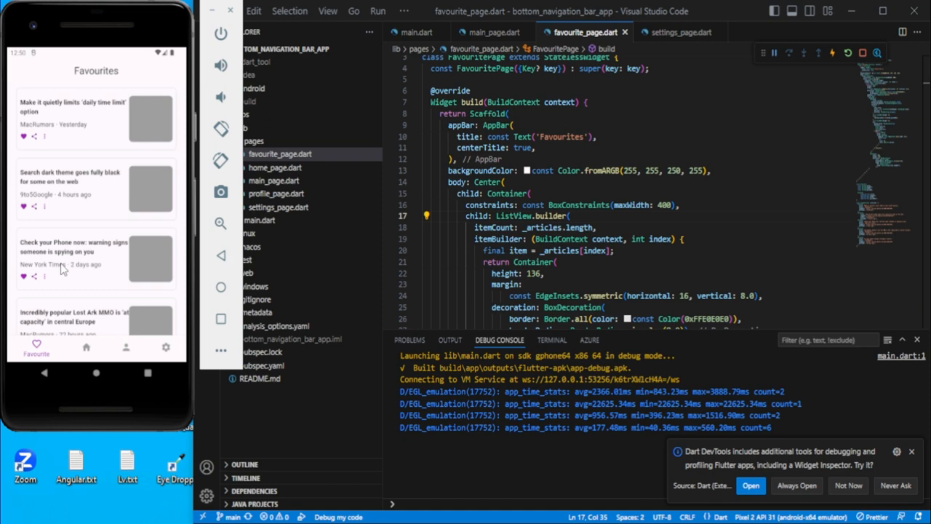
scroll("down", 3)
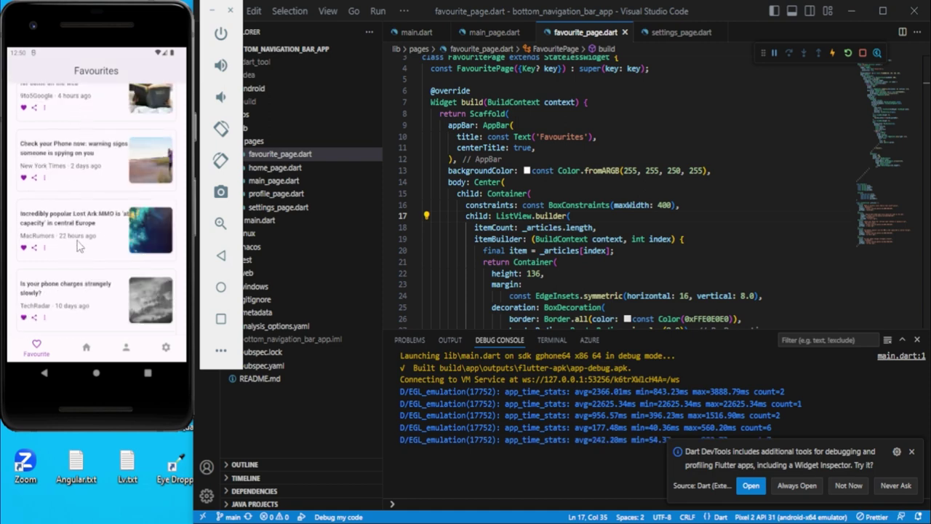
mouse_move(82, 349)
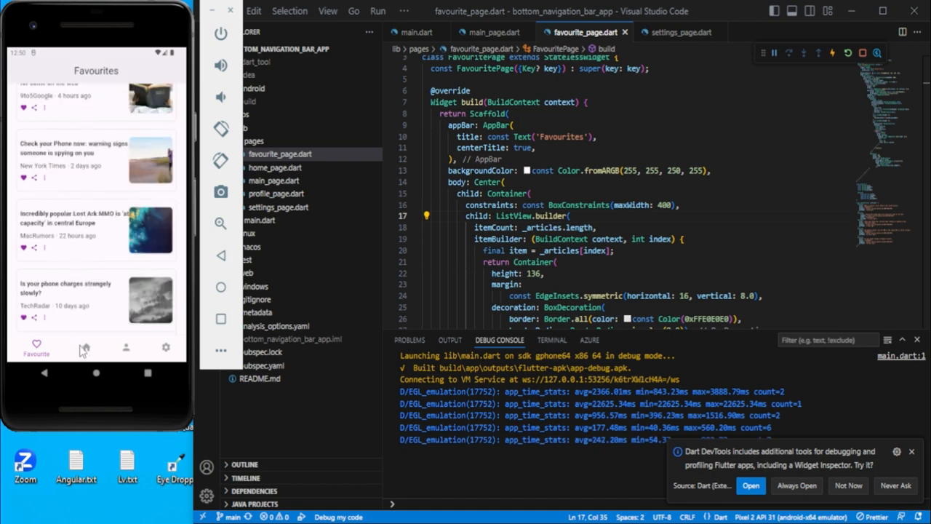
left_click(76, 346)
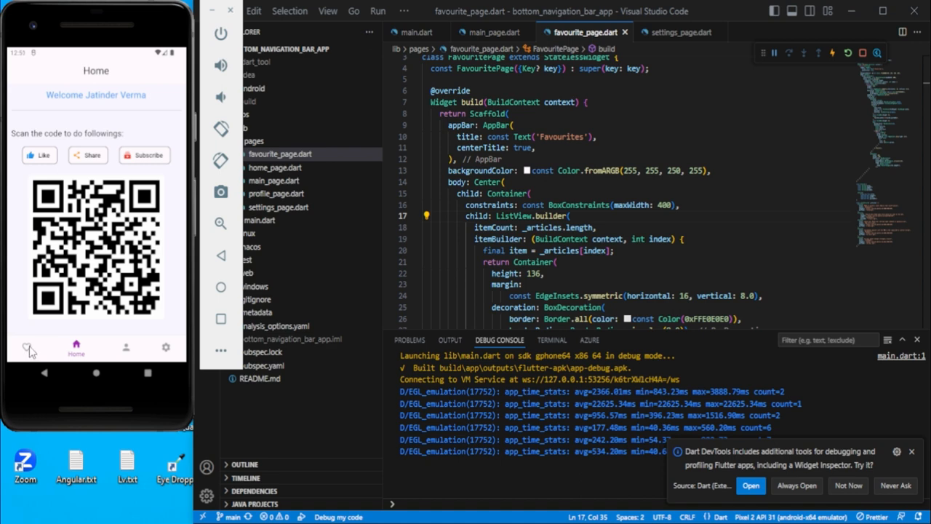
left_click(28, 347)
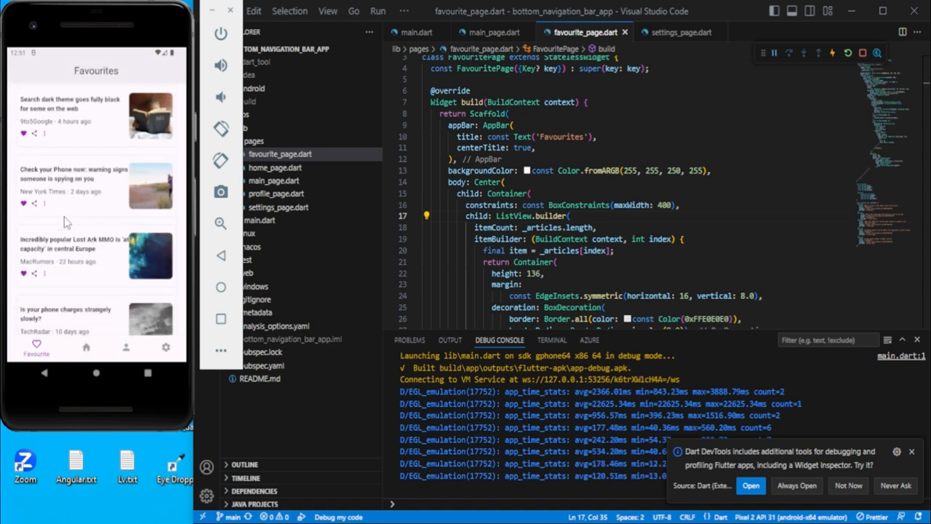
scroll("down", 3)
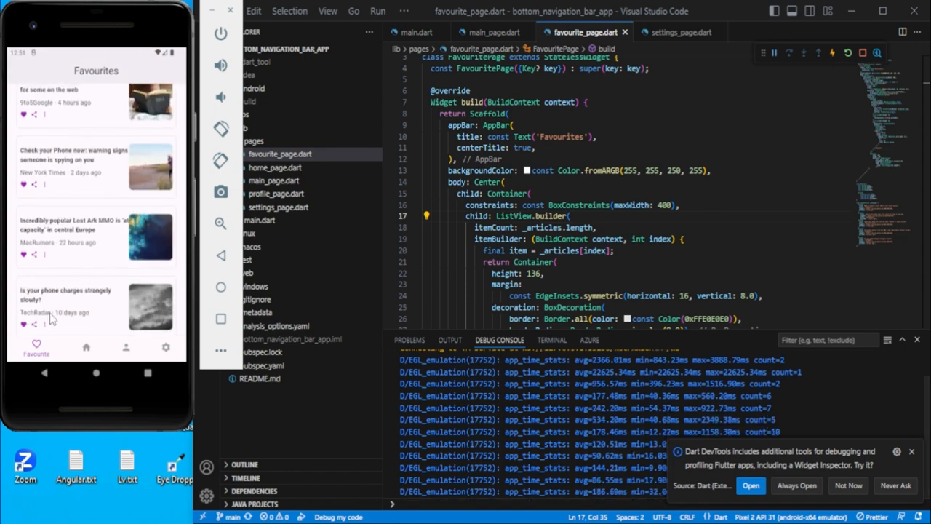
left_click(86, 348)
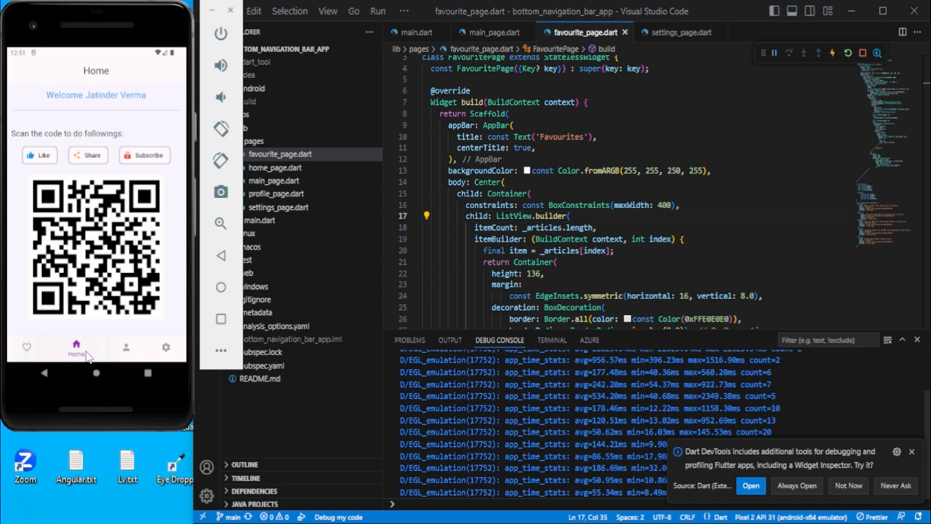
left_click(27, 346)
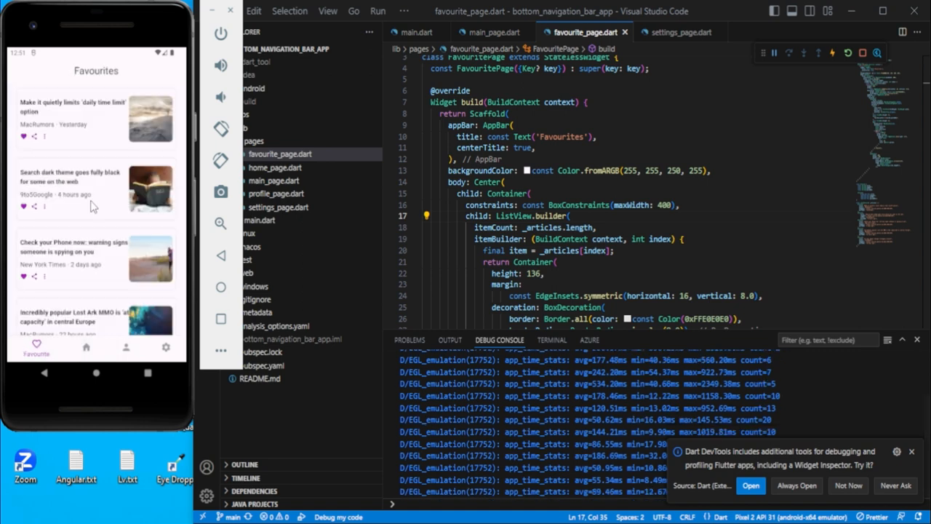
scroll("down", 3)
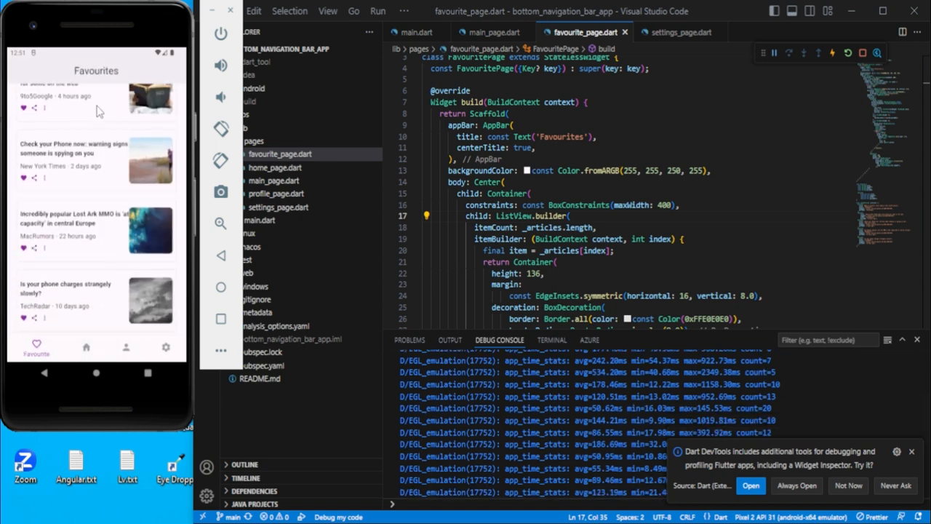
Switch from Settings to Home and back to Settings
left_click(166, 346)
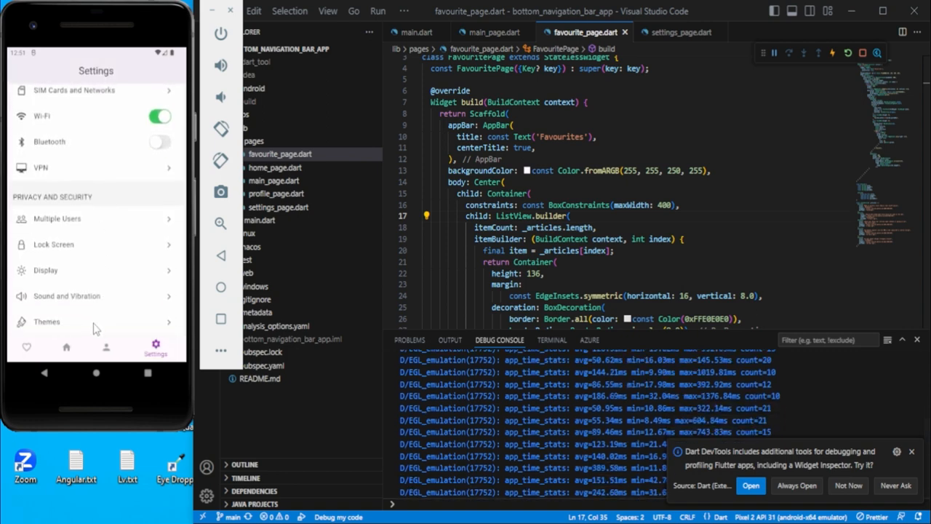
left_click(65, 349)
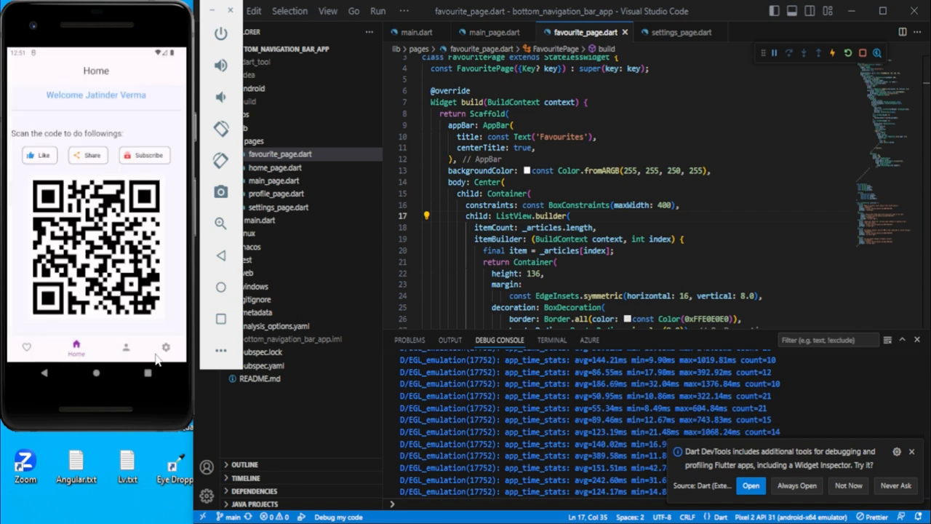
left_click(165, 347)
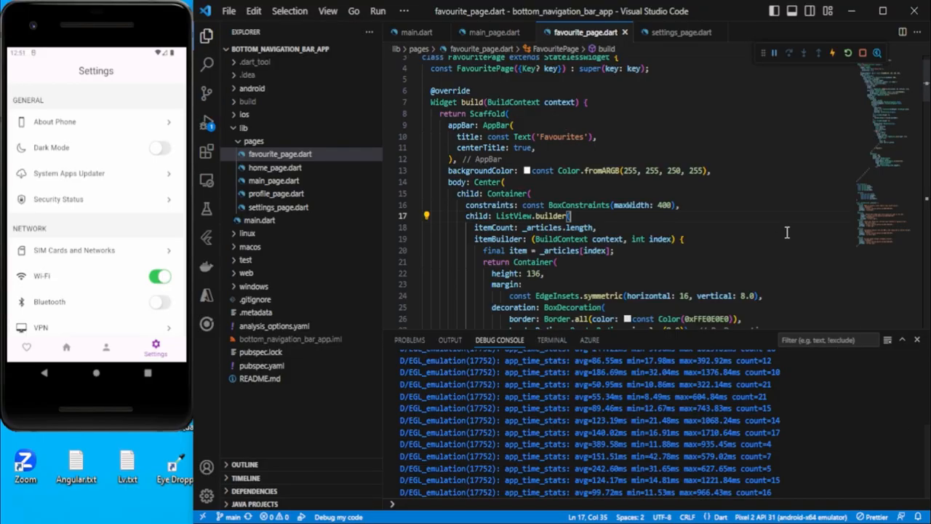
mouse_move(698, 228)
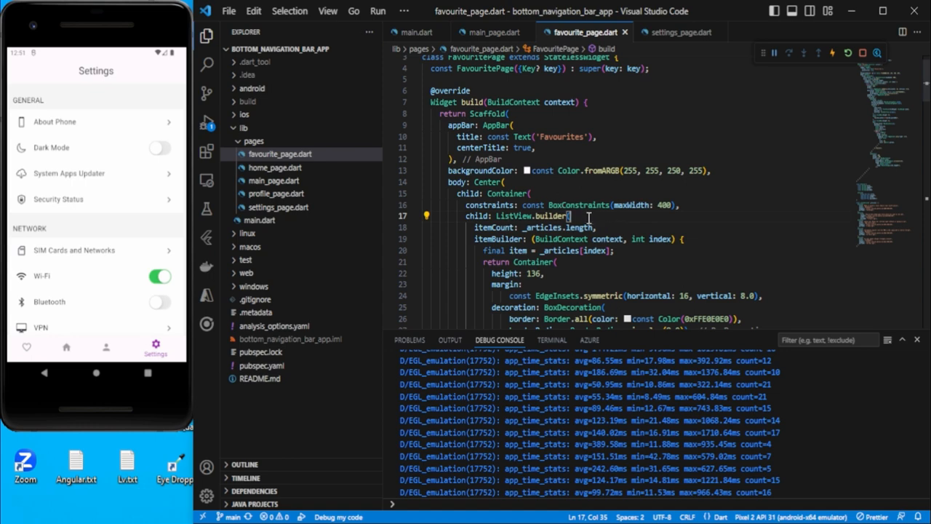
Add key: const PageStorageKey('fav') to the Favourites ListView.builder, then view settings_page.dart
key("Enter")
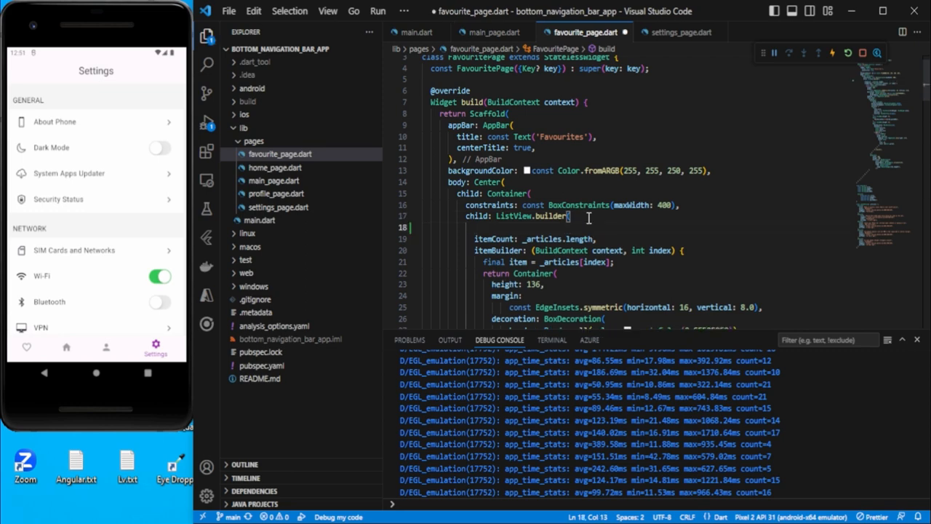
type("key")
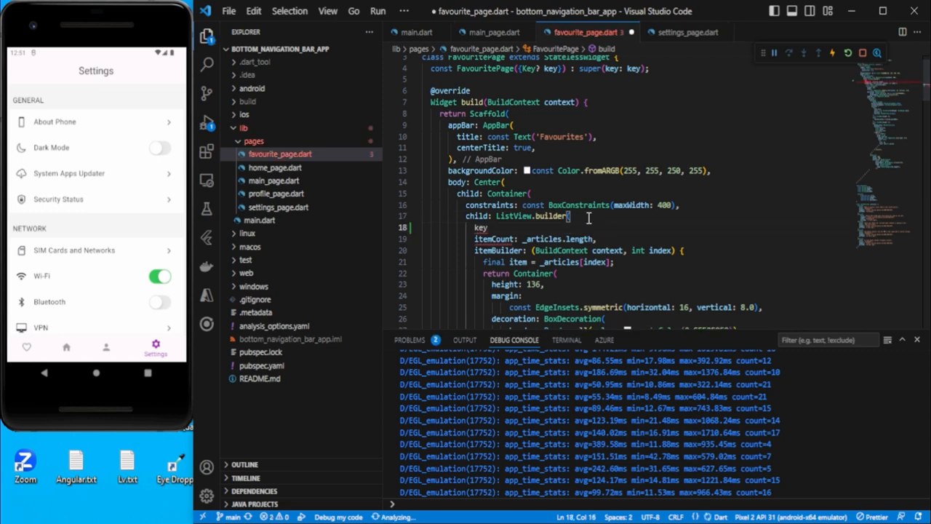
type("key")
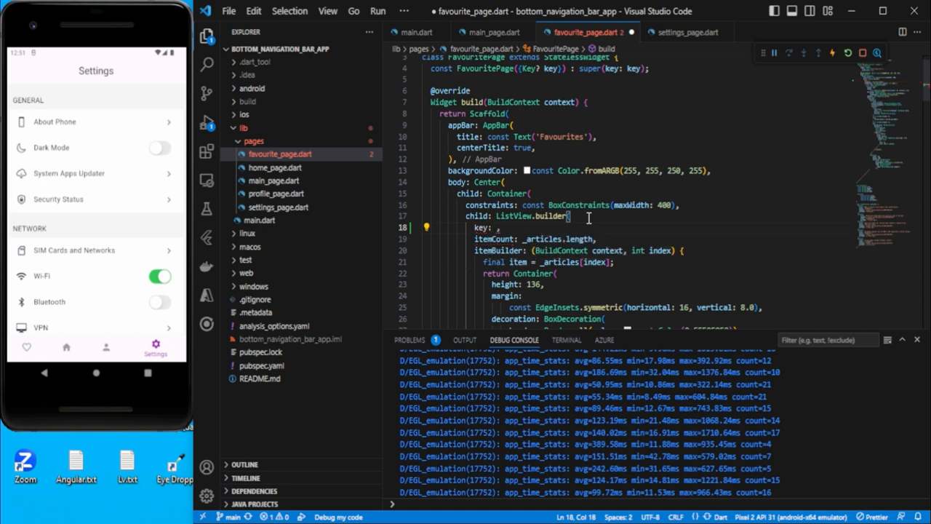
type("const")
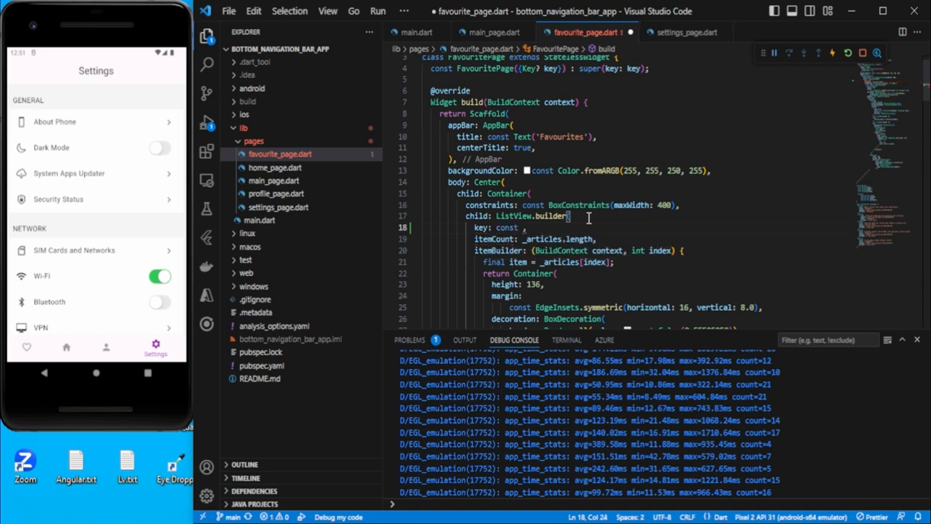
type("PageStorageKey('value")
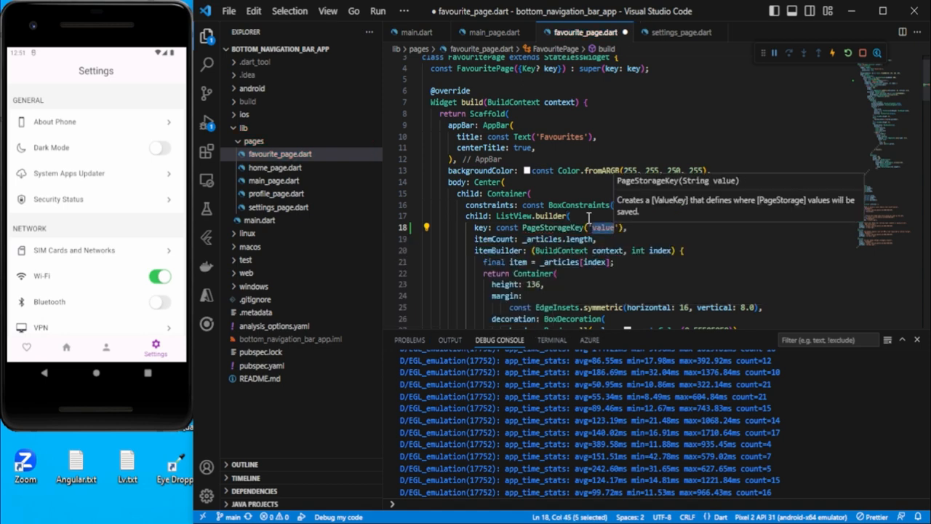
mouse_move(666, 235)
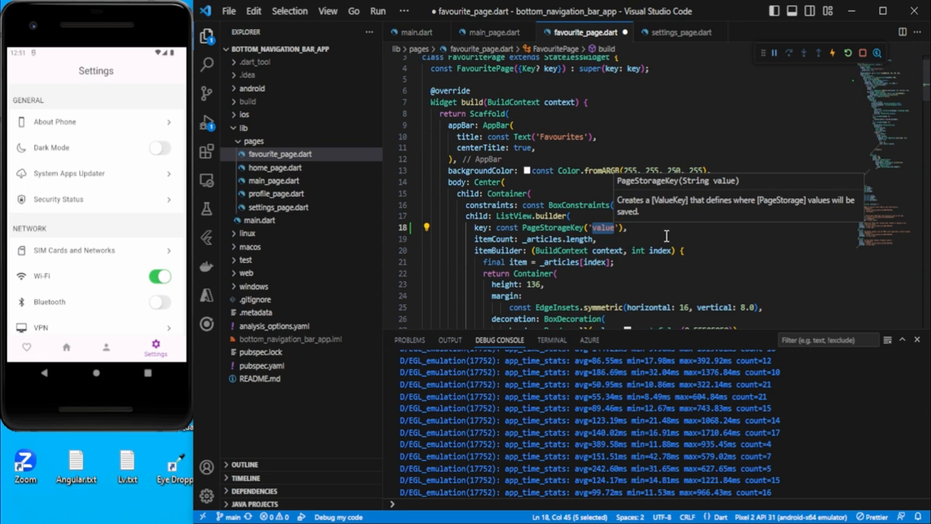
type("fav")
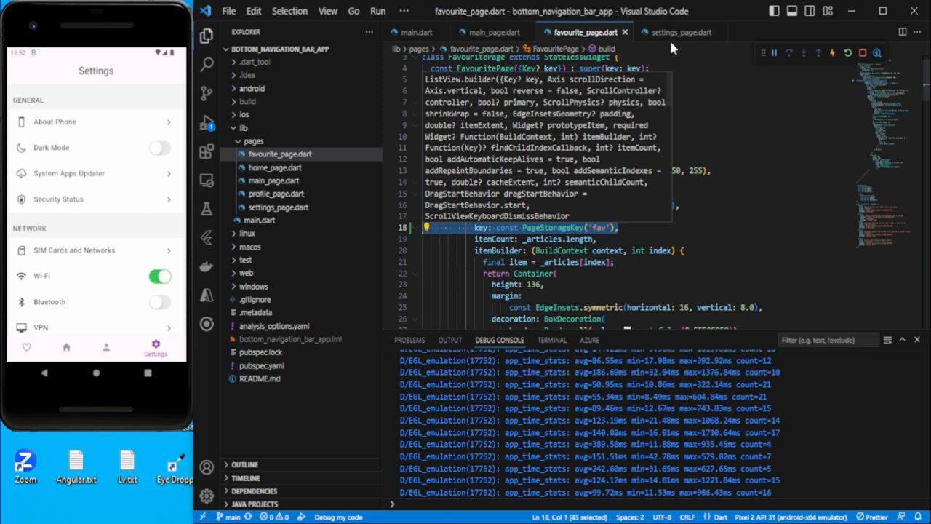
left_click(679, 32)
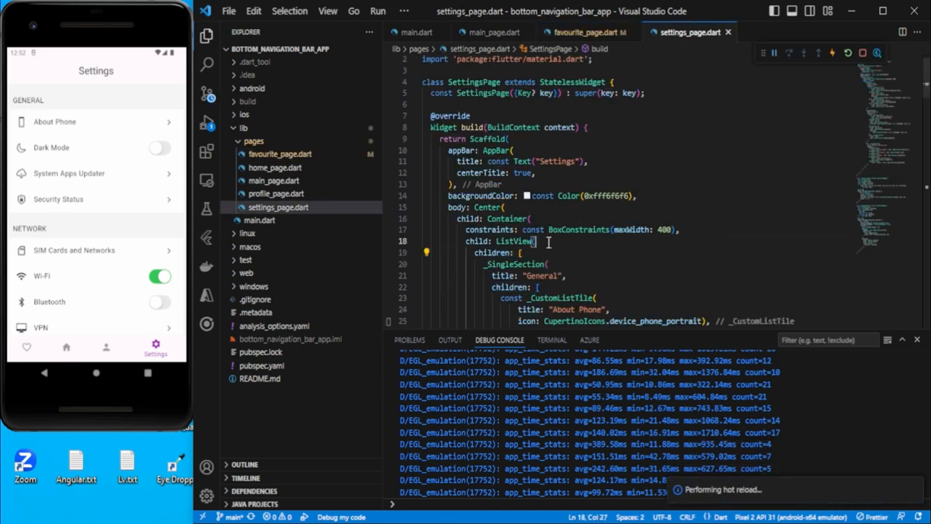
Add key: const PageStorageKey('settings') to the Settings ListView and save to hot reload
type("key: const PageStorageKey('fav'),")
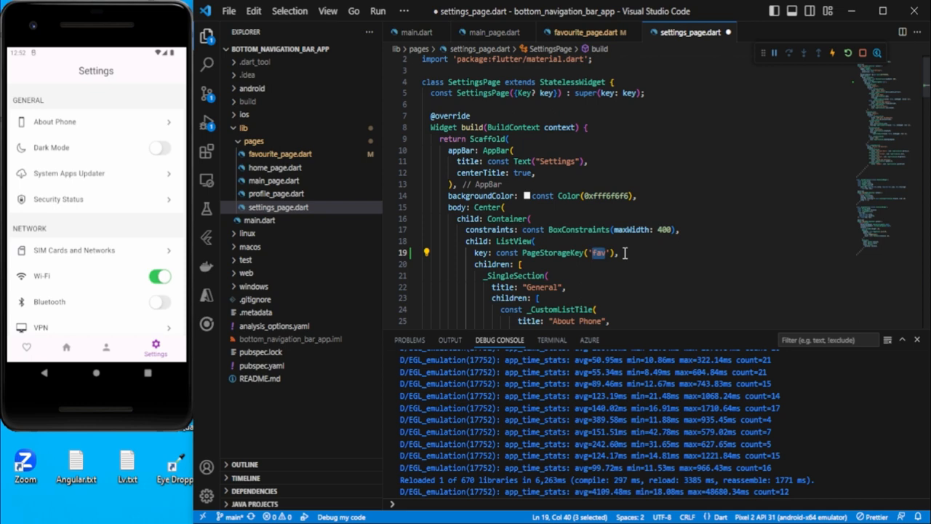
type("s")
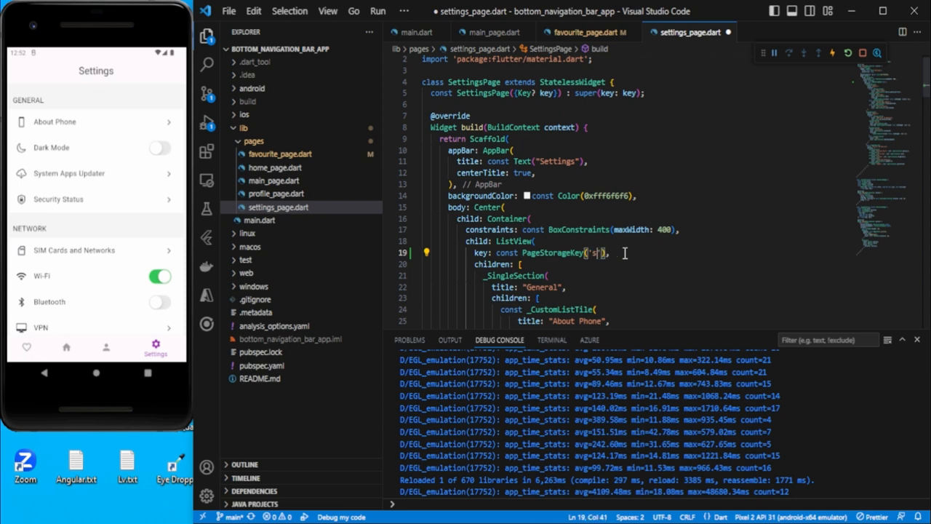
type("settings")
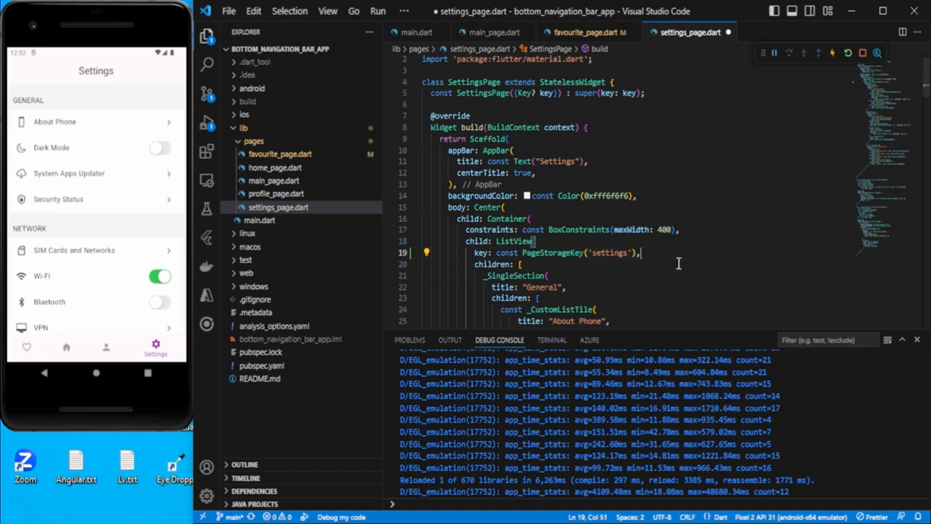
key("ctrl+s")
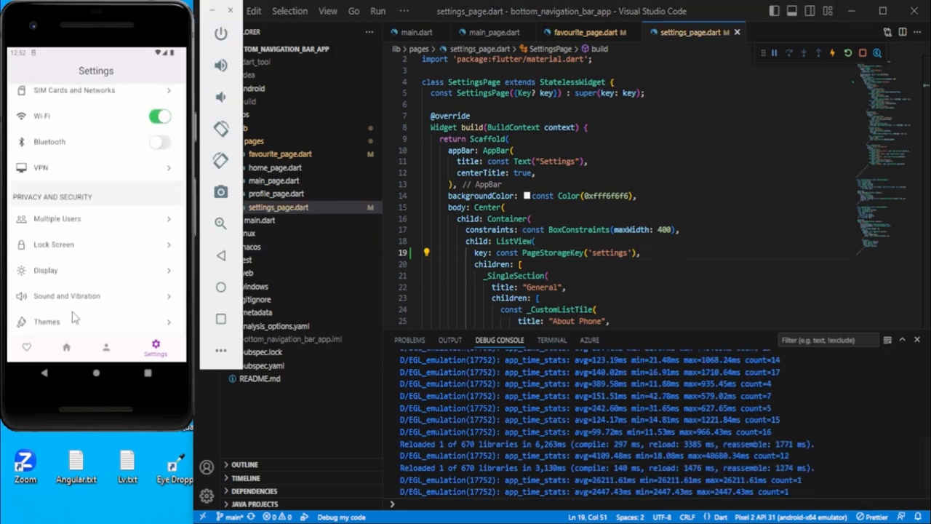
left_click(66, 347)
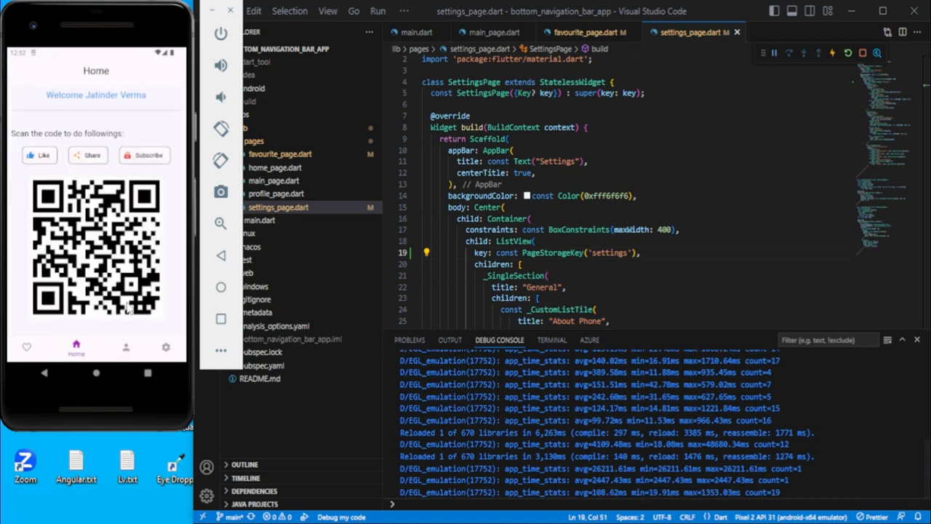
left_click(155, 347)
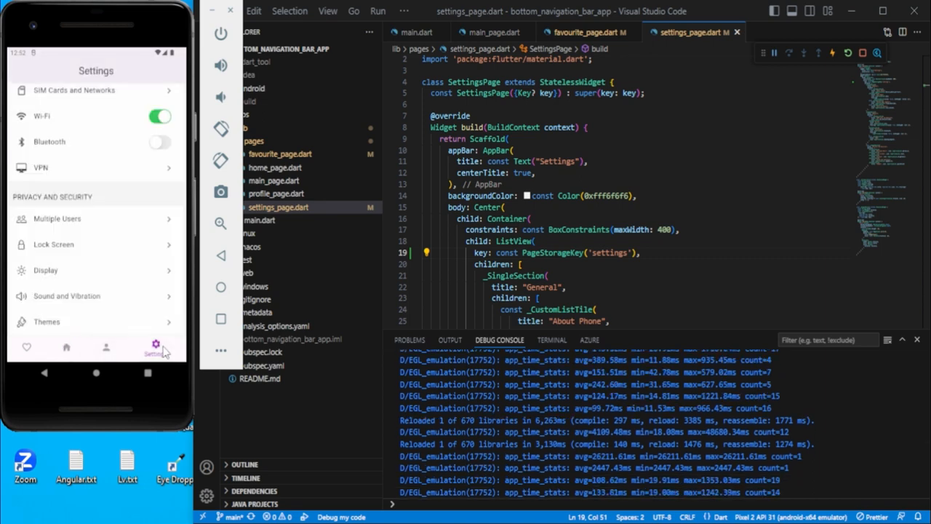
left_click(155, 345)
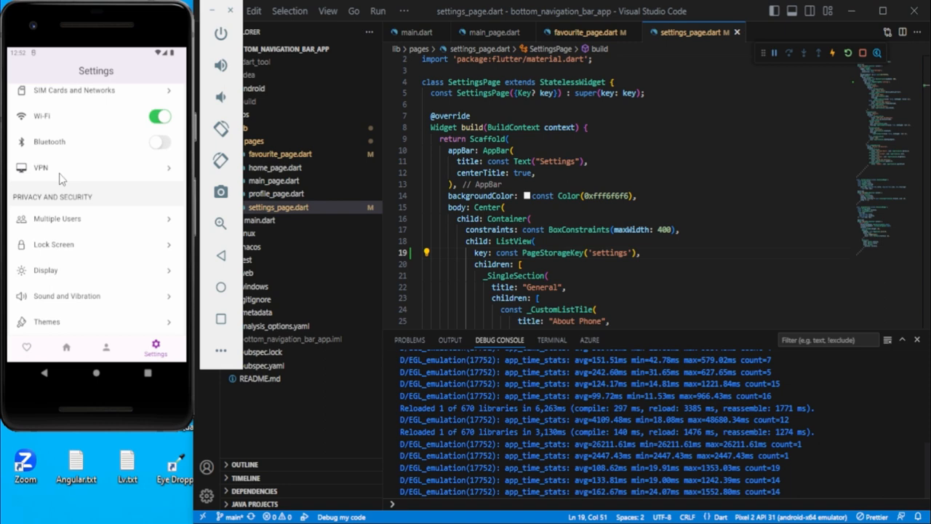
left_click(26, 348)
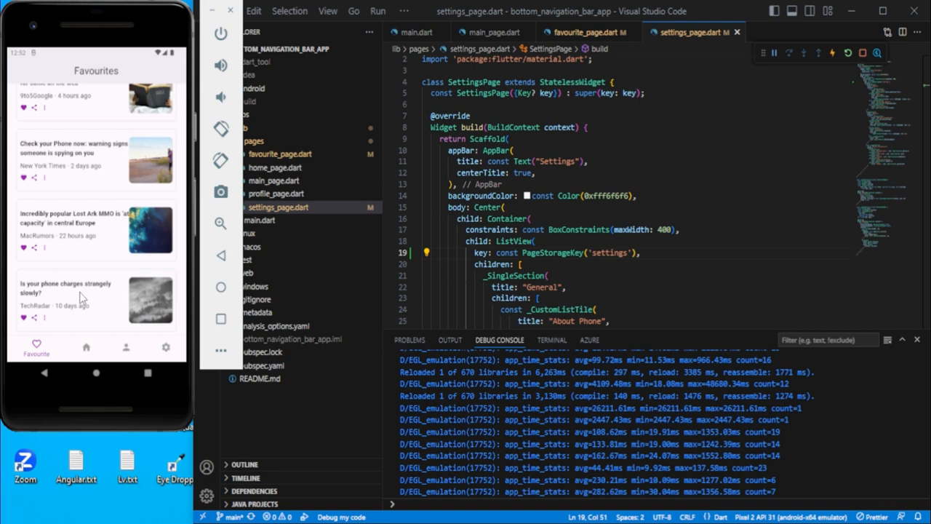
left_click(86, 347)
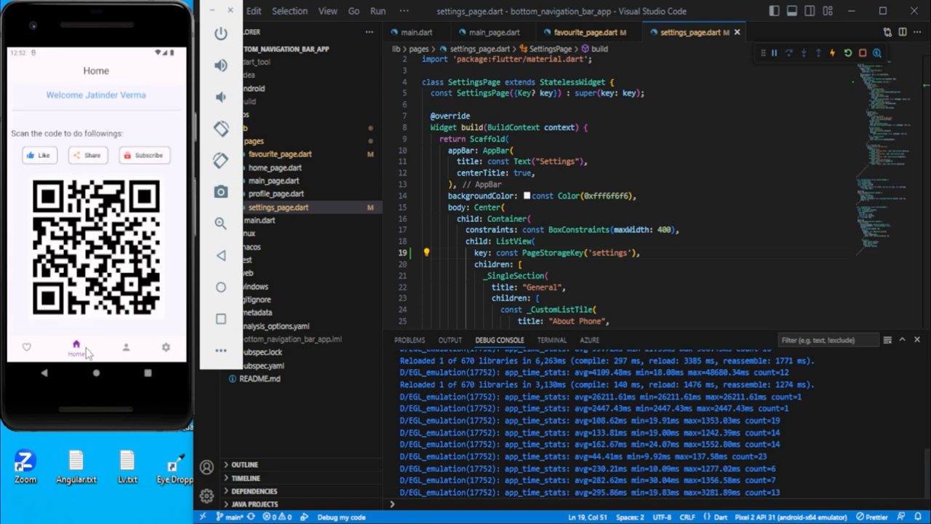
left_click(27, 347)
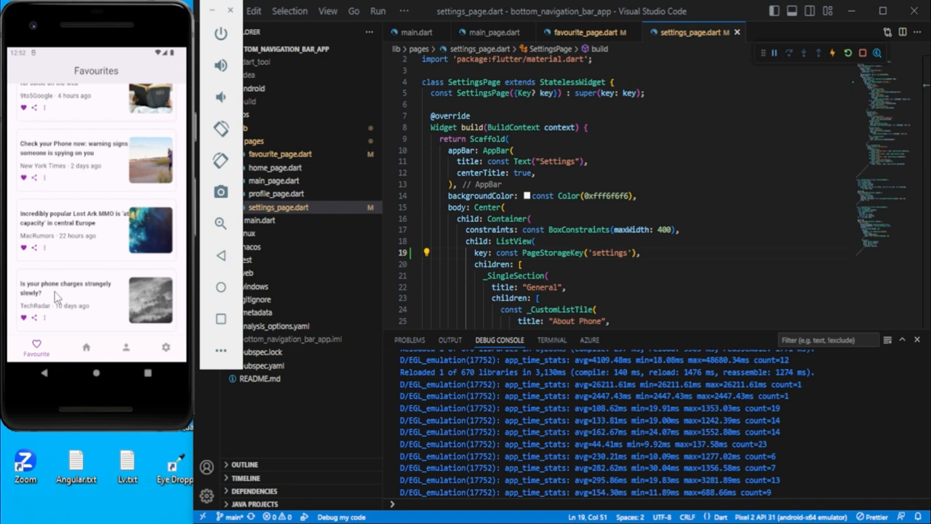
scroll("down", 3)
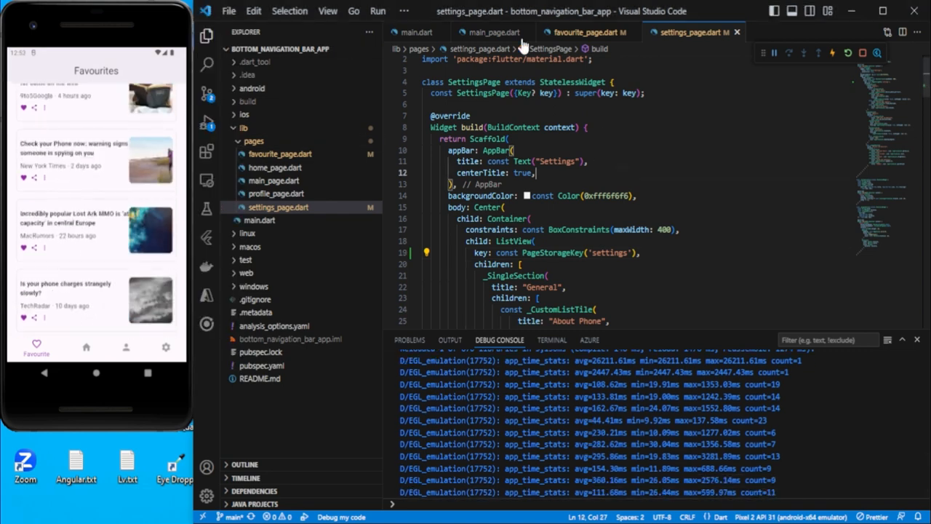
Switch to favourite_page.dart and back to settings_page.dart
left_click(593, 32)
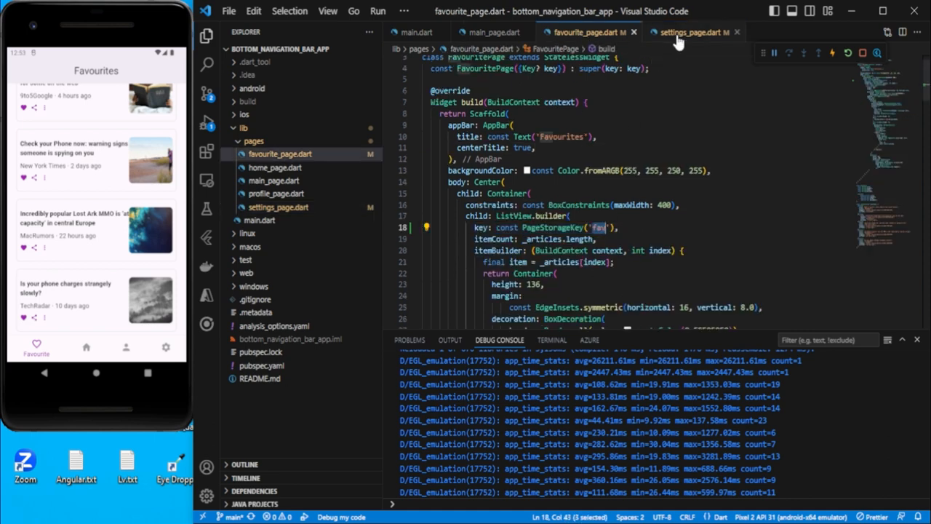
left_click(692, 32)
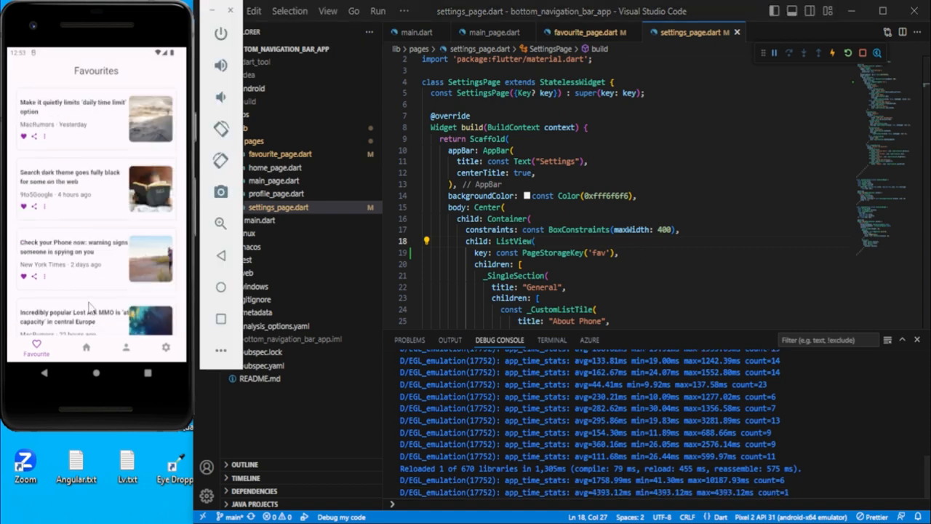
scroll("down", 3)
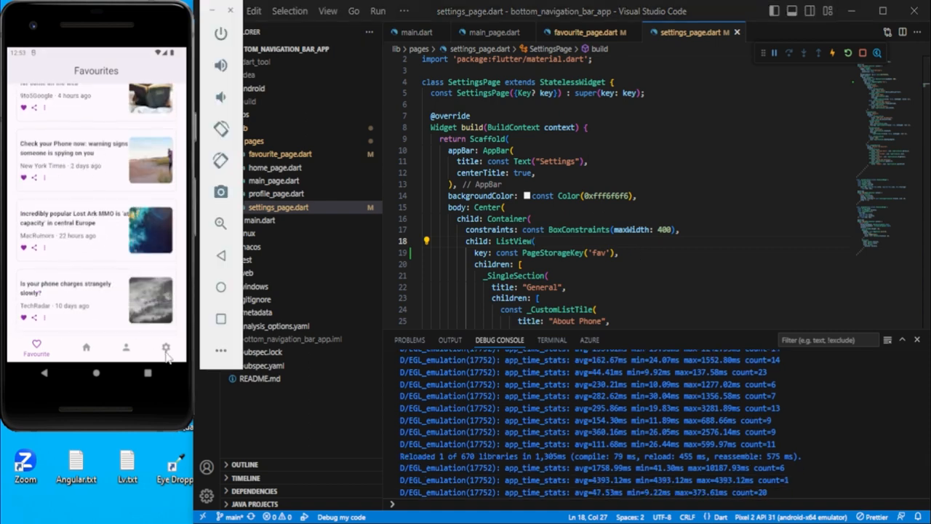
left_click(166, 346)
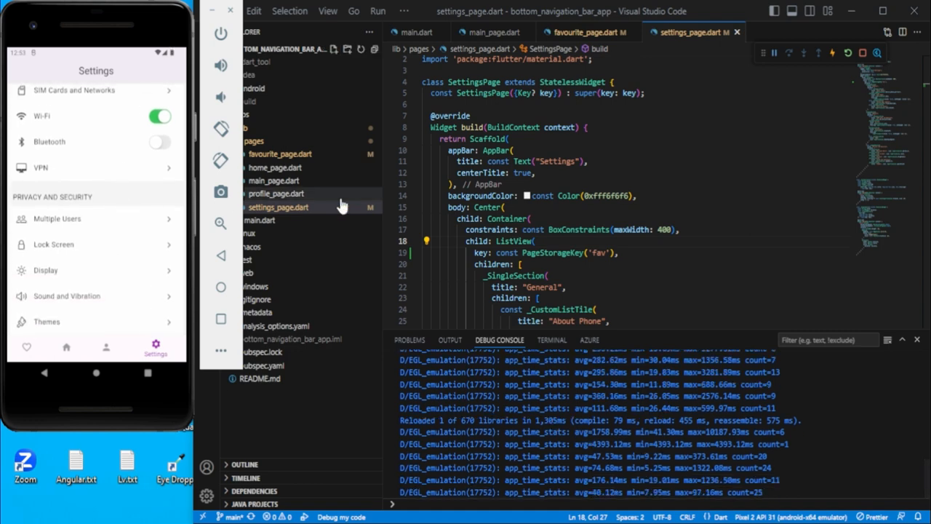
left_click(66, 347)
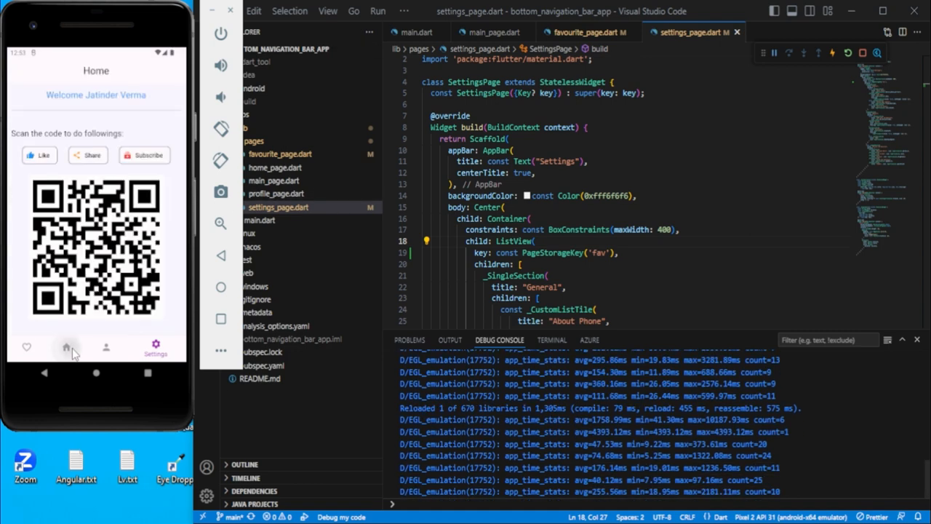
left_click(155, 346)
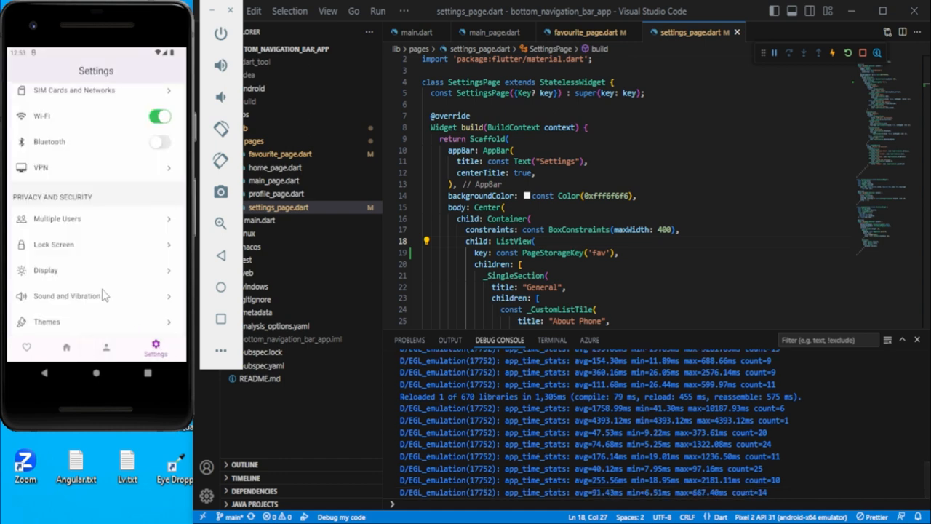
left_click(35, 347)
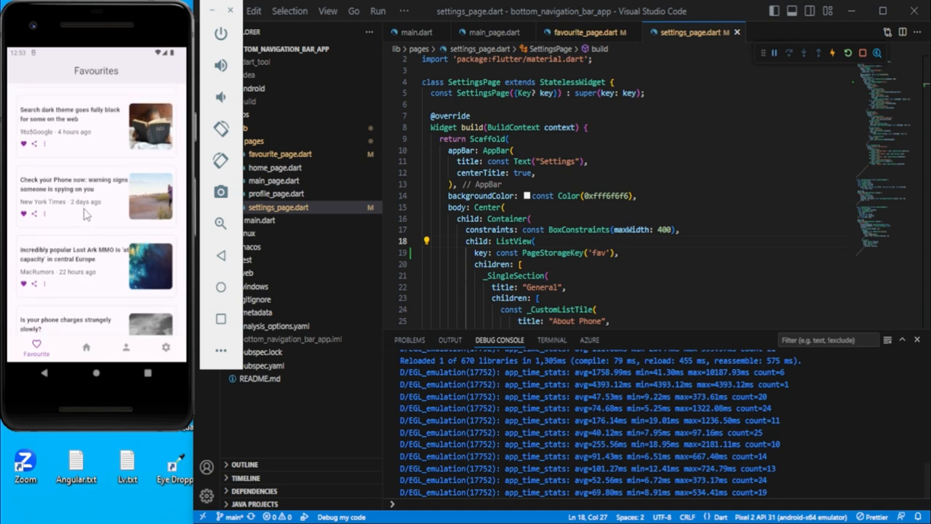
scroll("down", 3)
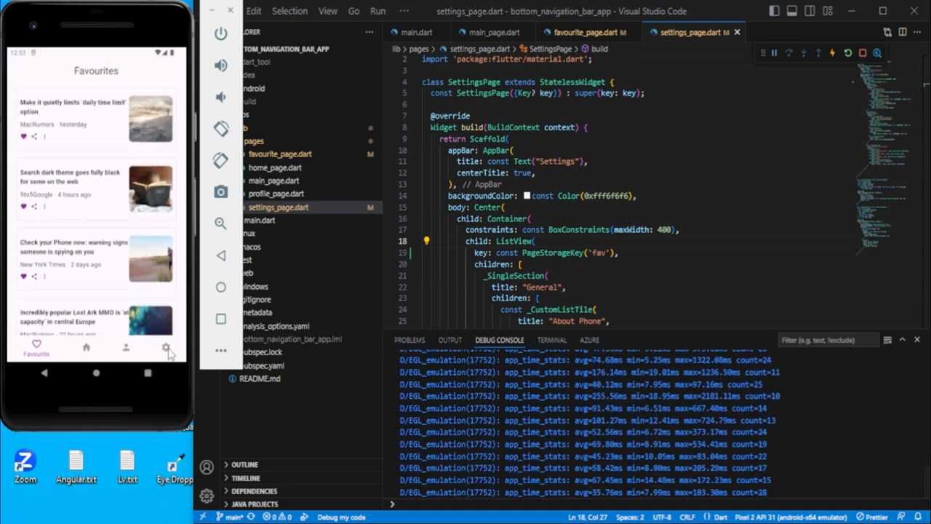
left_click(166, 347)
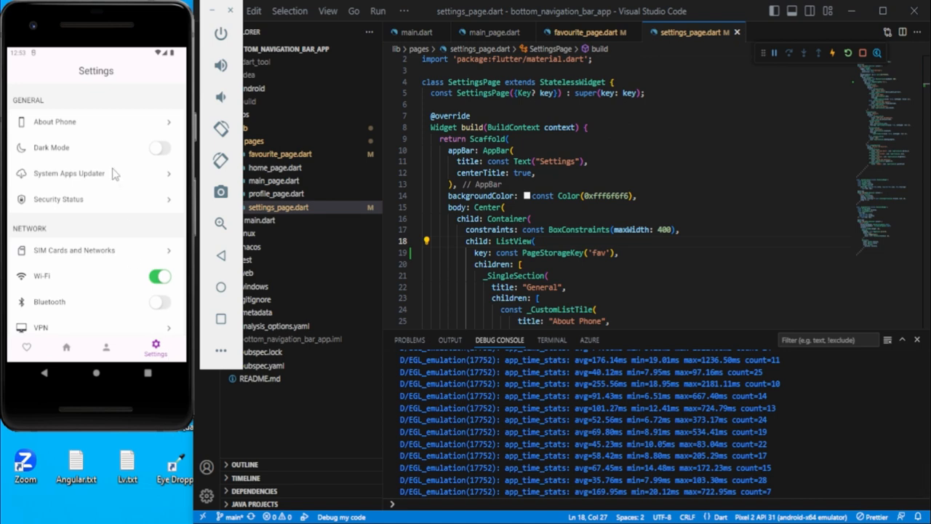
scroll("down", 3)
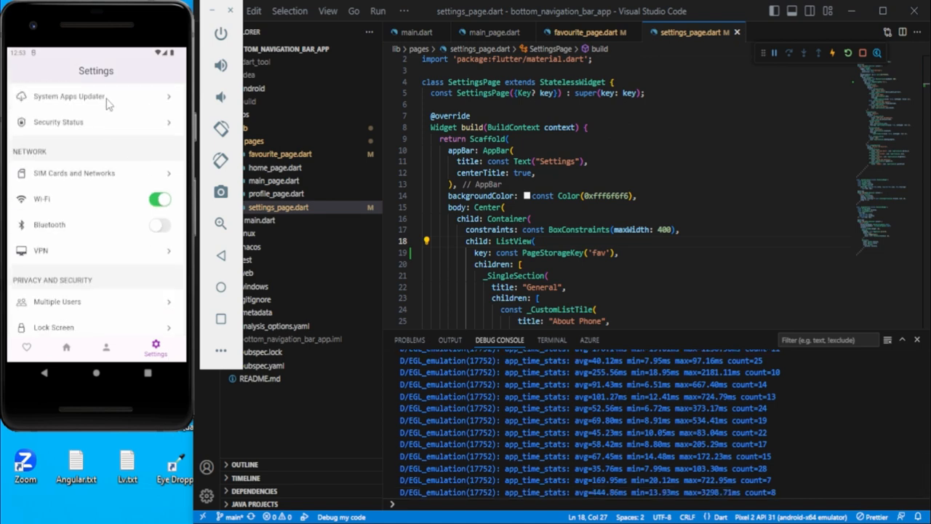
scroll("down", 3)
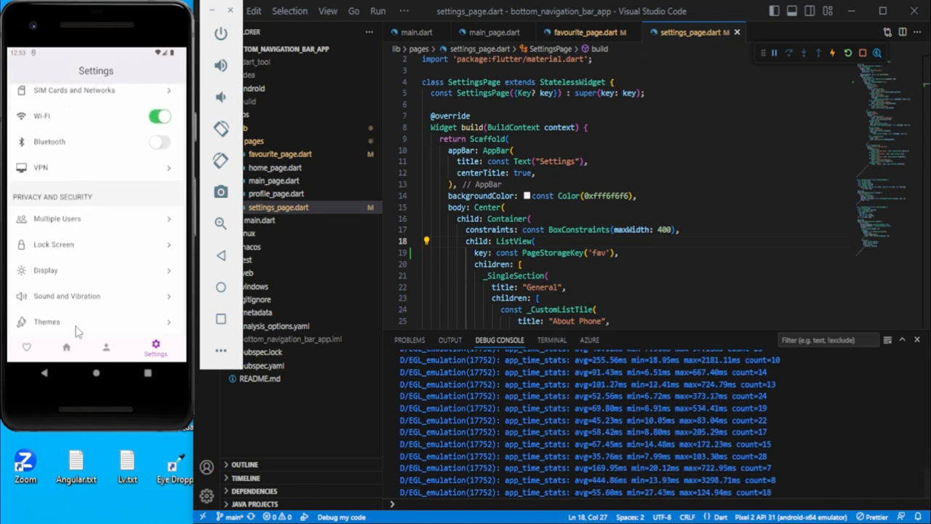
left_click(27, 348)
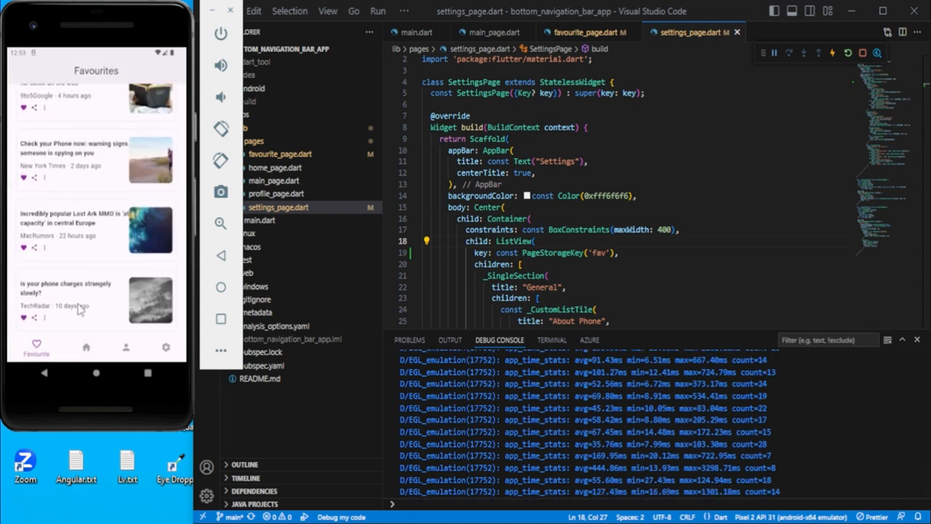
scroll("down", 3)
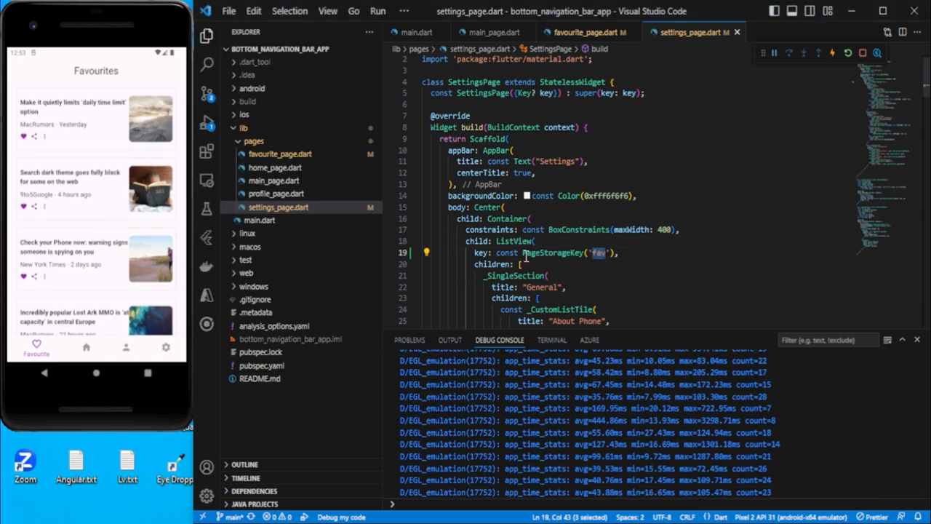
double_click(547, 252)
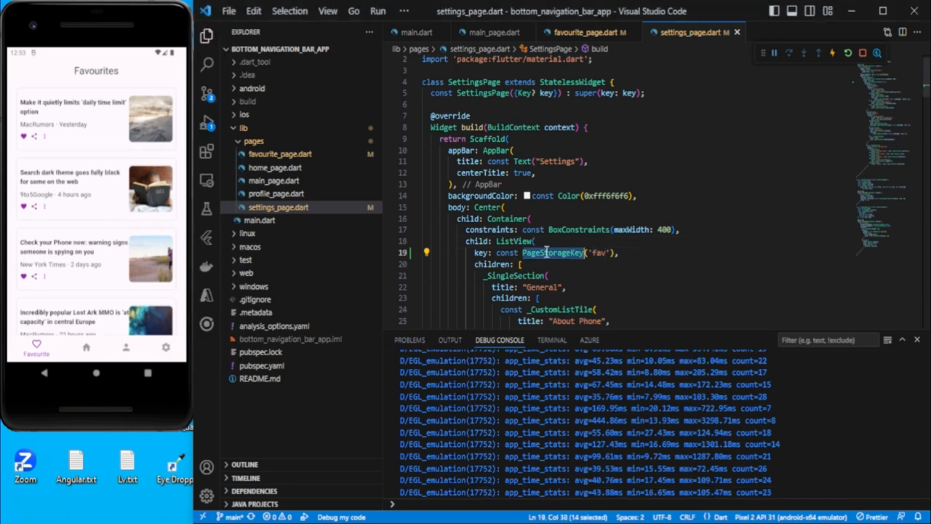